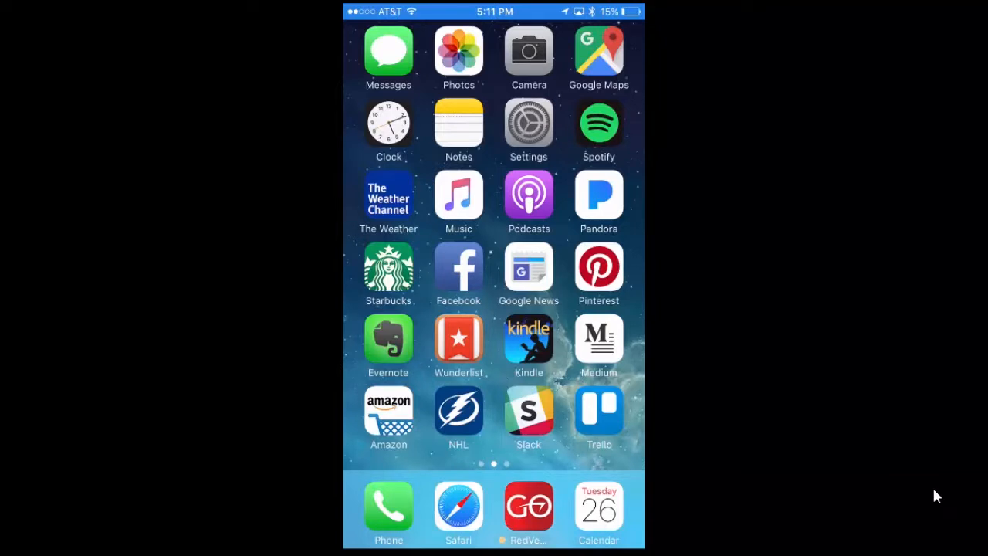
# - Launch RedVector GO from the dock to reach its sign-in screen
pyautogui.click(528, 507)
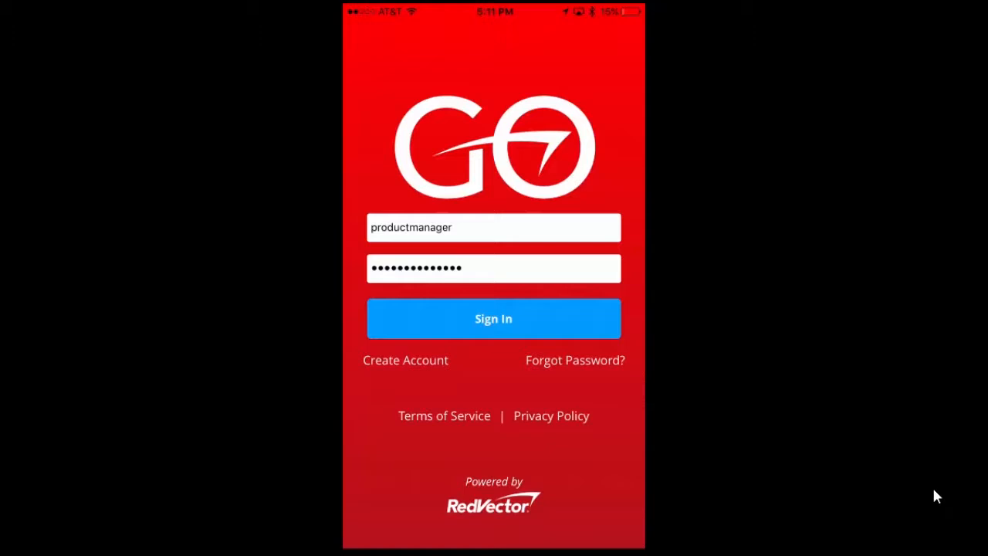
# - Sign in and search the Home feed for 'Fire'
pyautogui.click(494, 318)
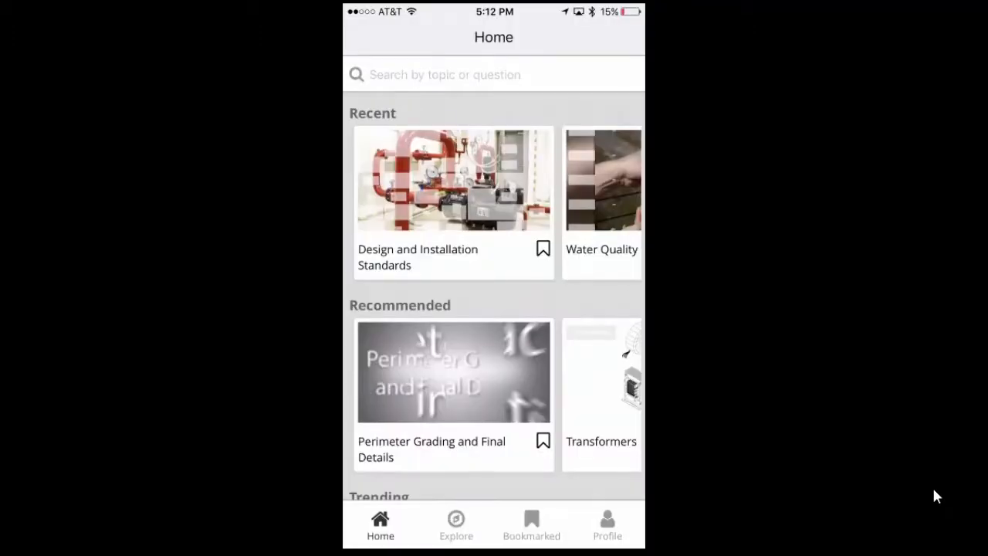
pyautogui.click(494, 74)
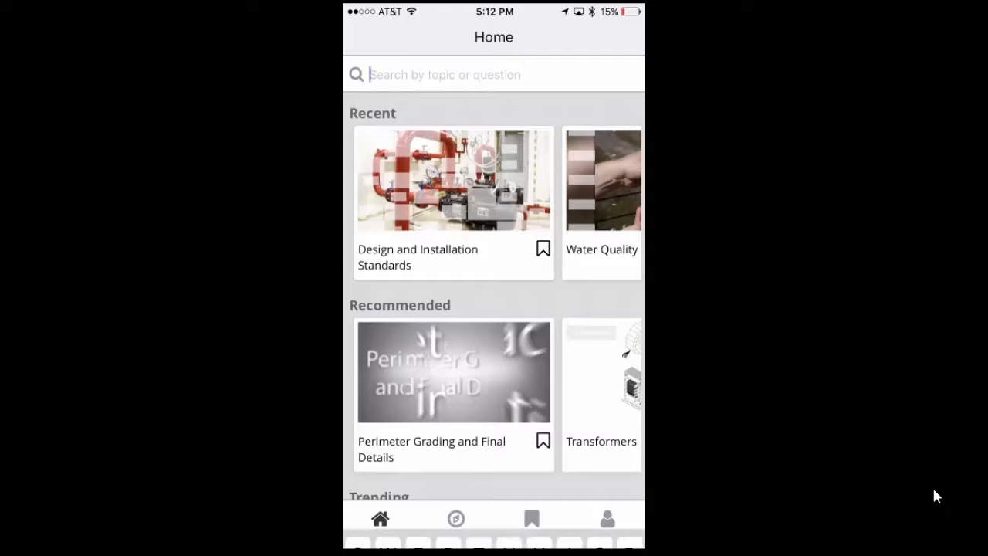
pyautogui.click(494, 74)
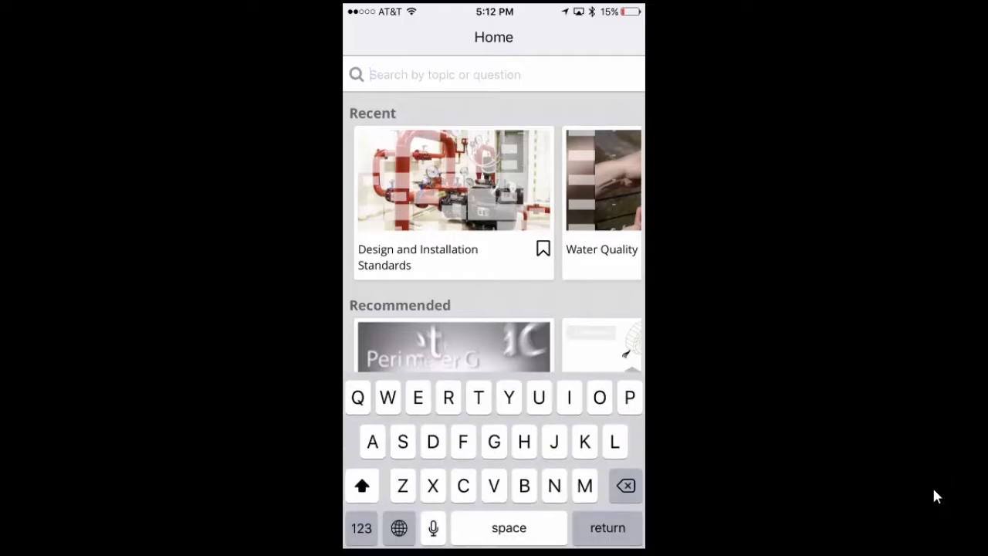
pyautogui.write('Fire')
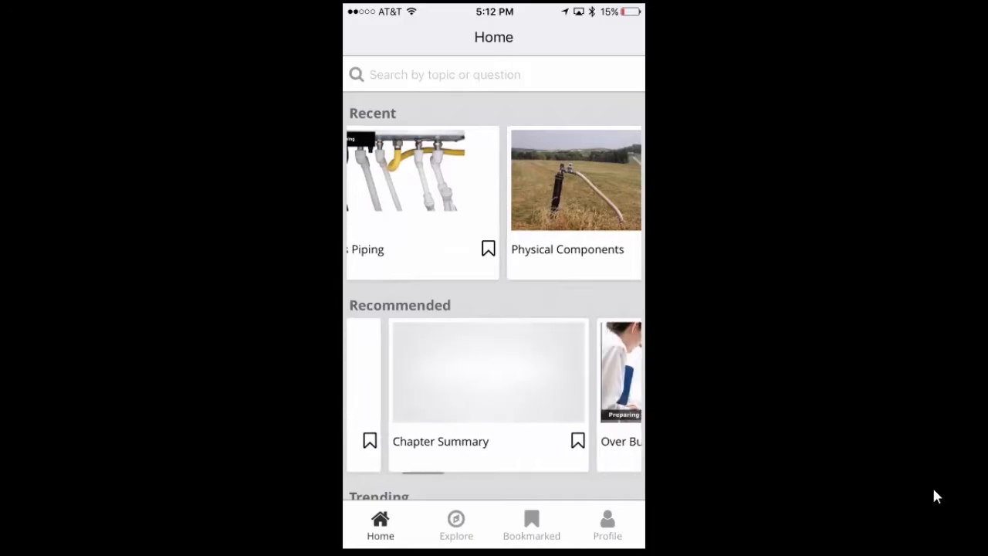
# - Browse the Recent, Recommended and Trending carousels, then go to the Explore topic list
pyautogui.scroll(-3)
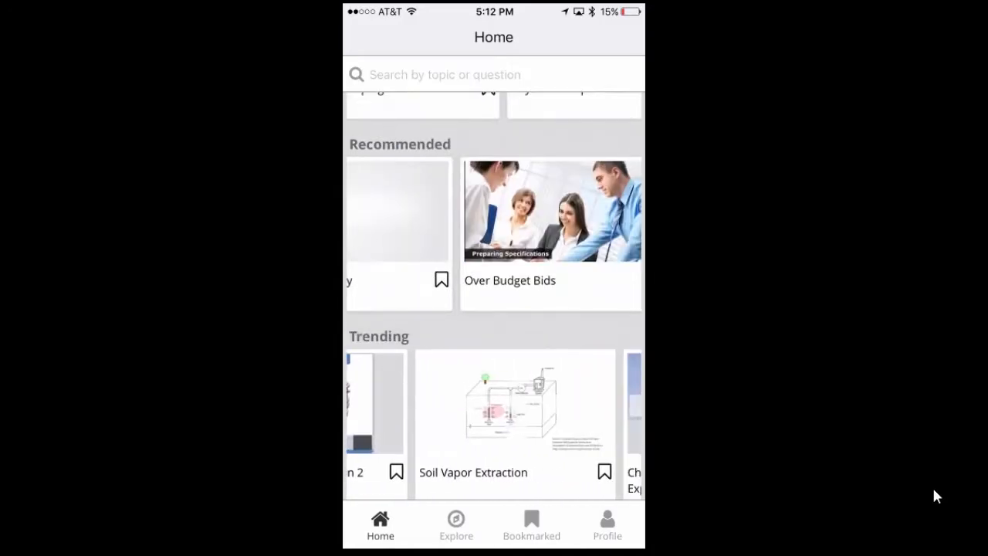
pyautogui.hscroll(-3)
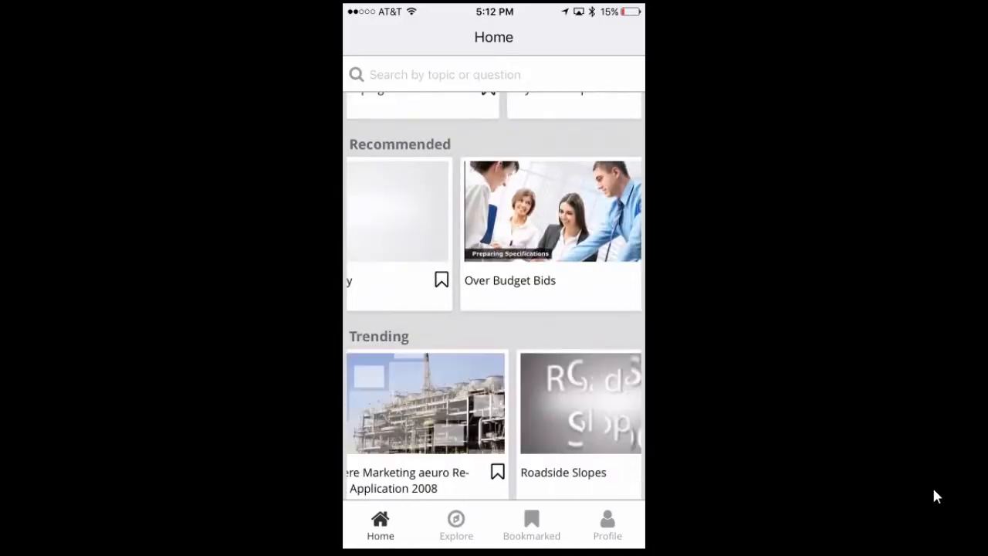
pyautogui.click(456, 525)
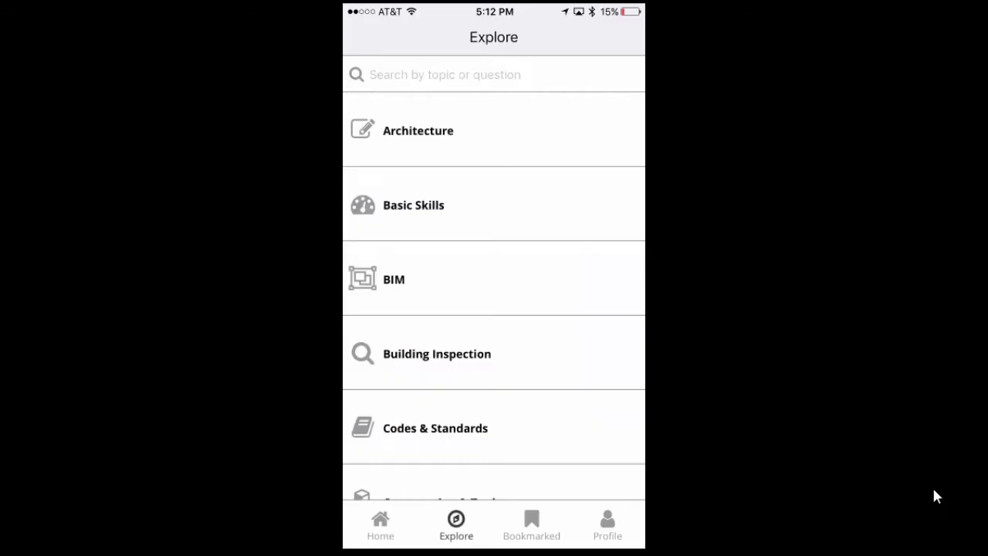
# - Scroll through the Explore topic categories and switch to the Bookmarked clips list
pyautogui.scroll(-3)
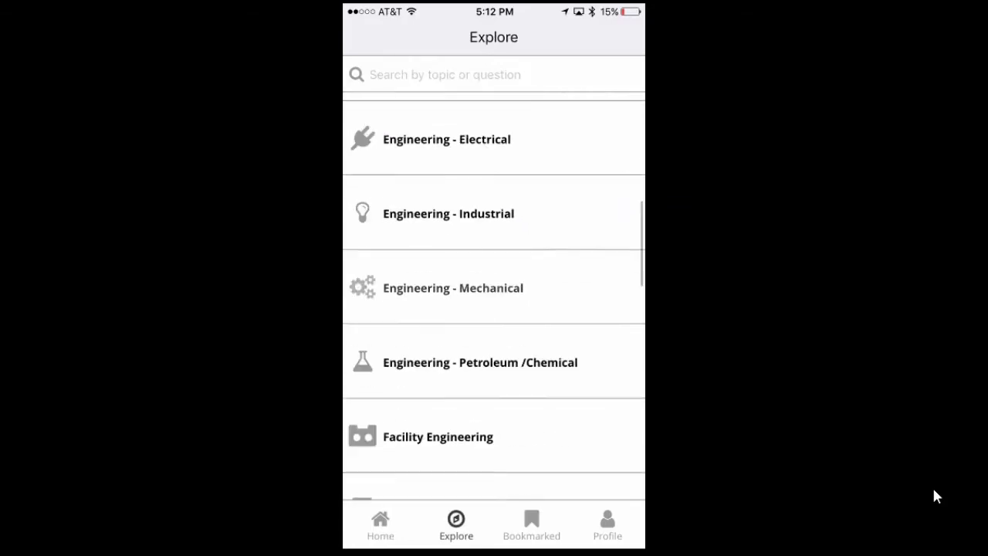
pyautogui.scroll(-3)
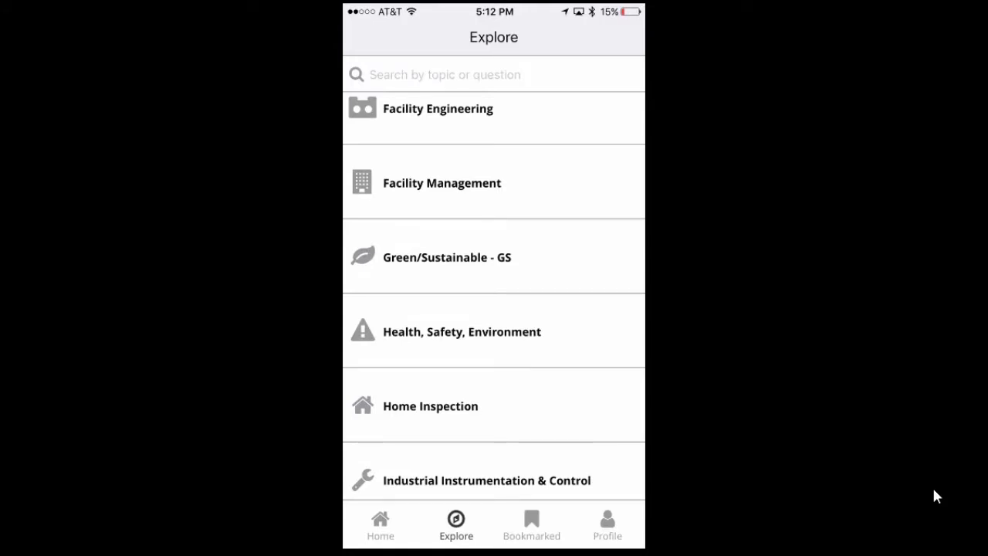
pyautogui.scroll(-3)
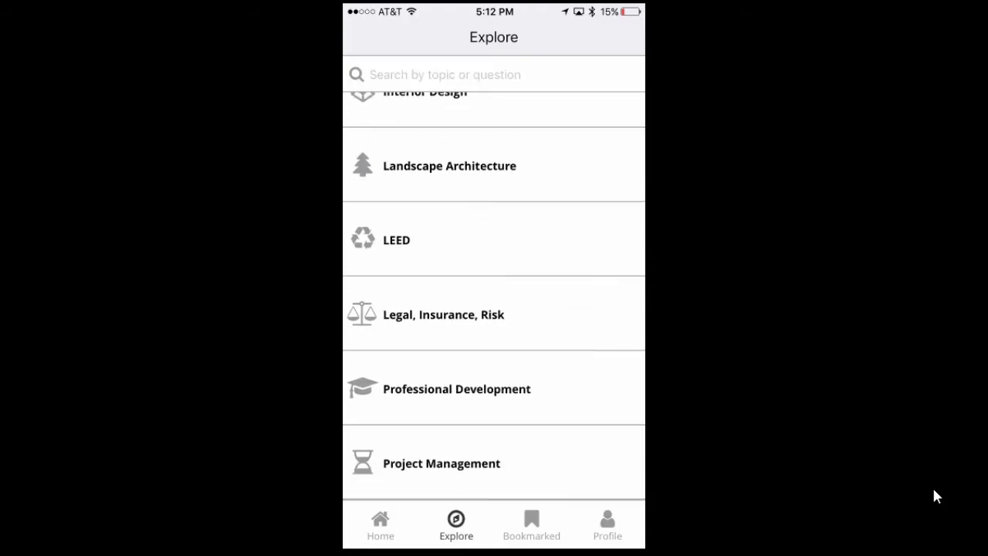
pyautogui.click(531, 525)
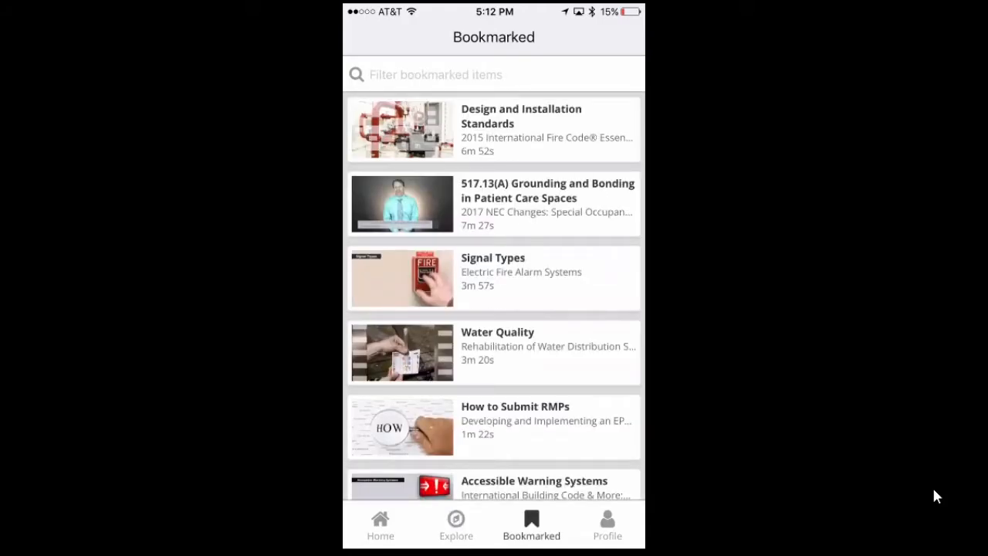
# - From Home, open the Transformers clip and view its transcript
pyautogui.click(380, 525)
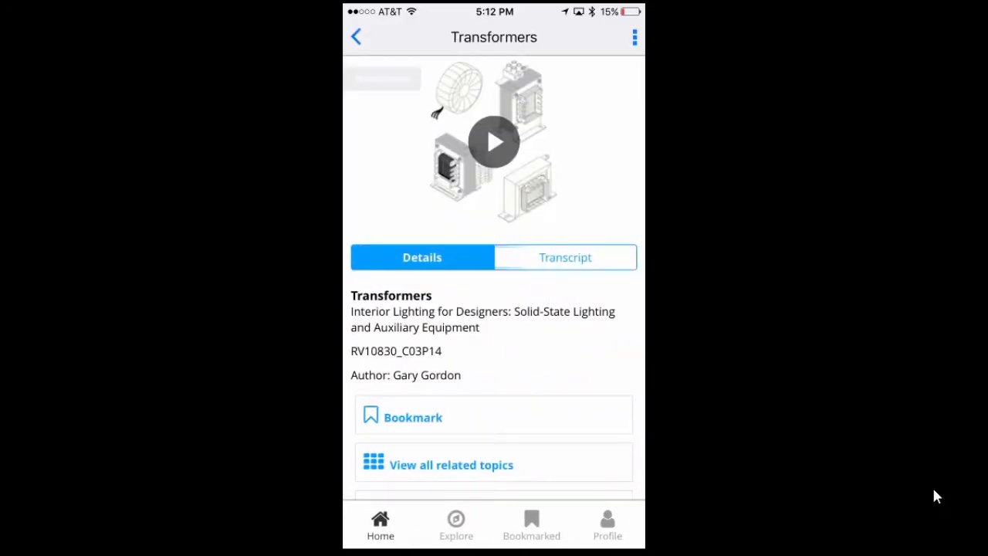
pyautogui.click(565, 256)
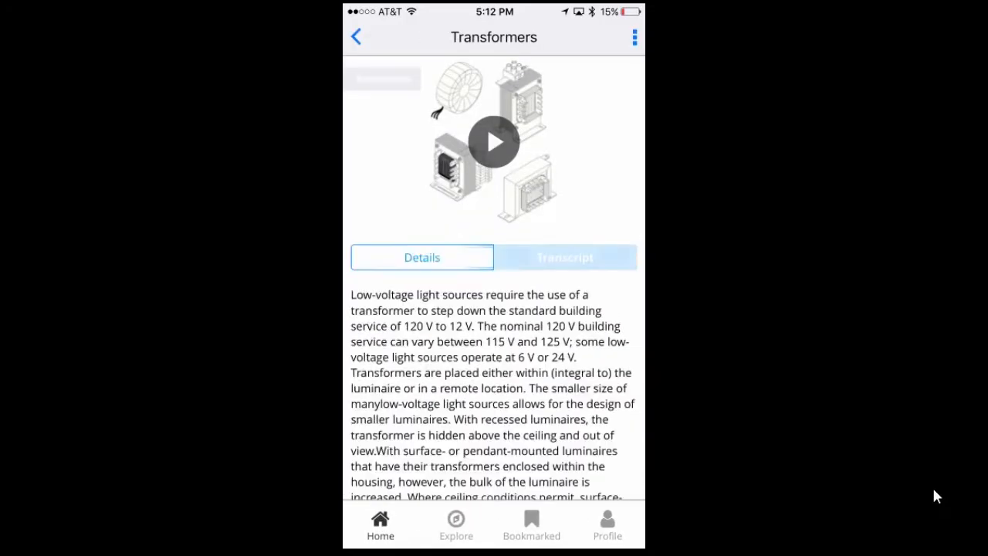
# - Bookmark the Transformers clip from its Details view
pyautogui.click(422, 256)
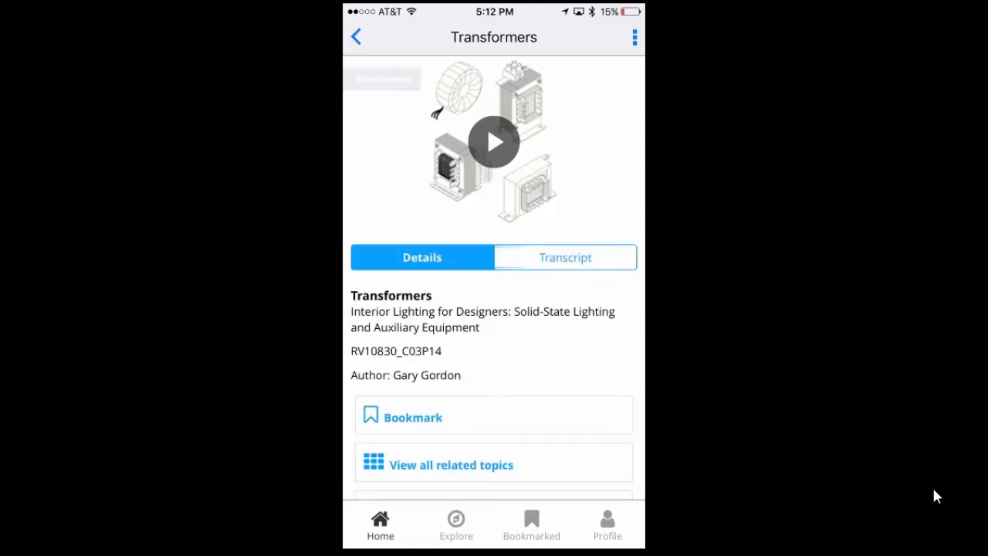
pyautogui.click(413, 417)
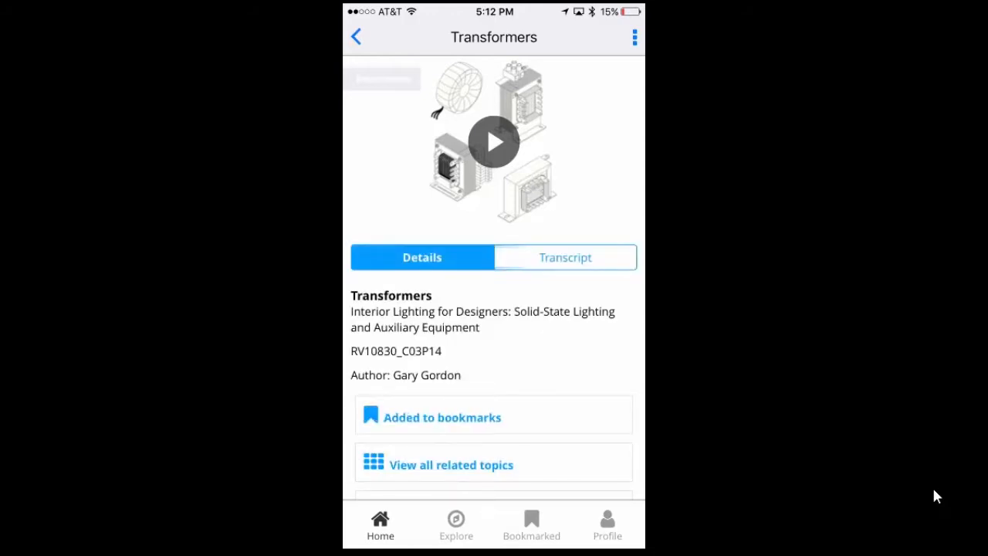
# - View the clips under Codes & Standards, then return to Home
pyautogui.click(455, 525)
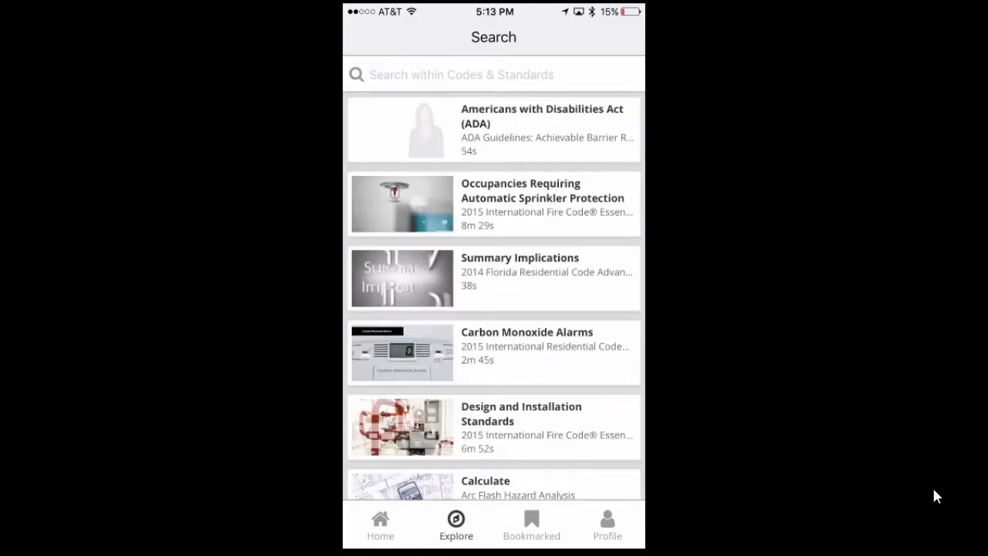
pyautogui.click(380, 524)
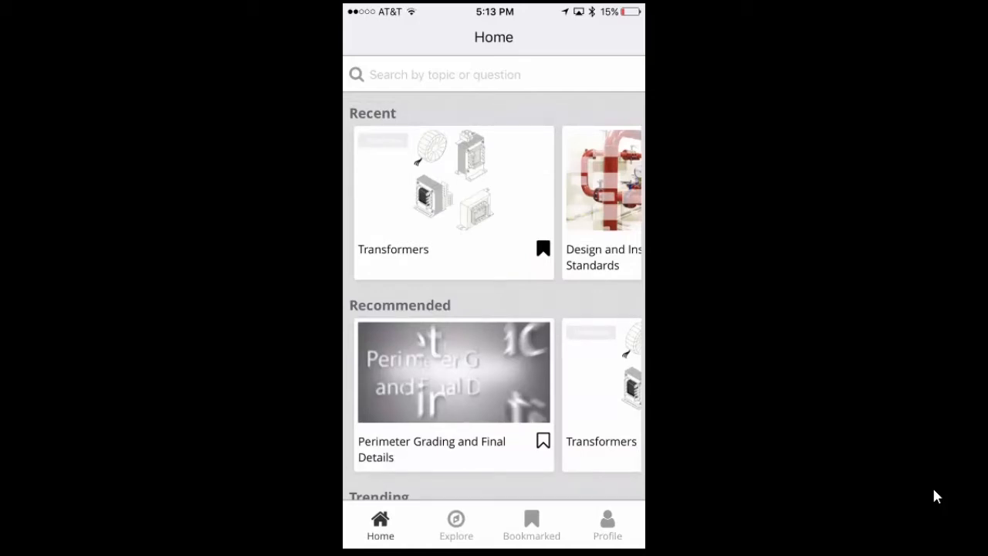
# - Open the bookmarked Design and Installation Standards clip from the Recent carousel
pyautogui.click(602, 204)
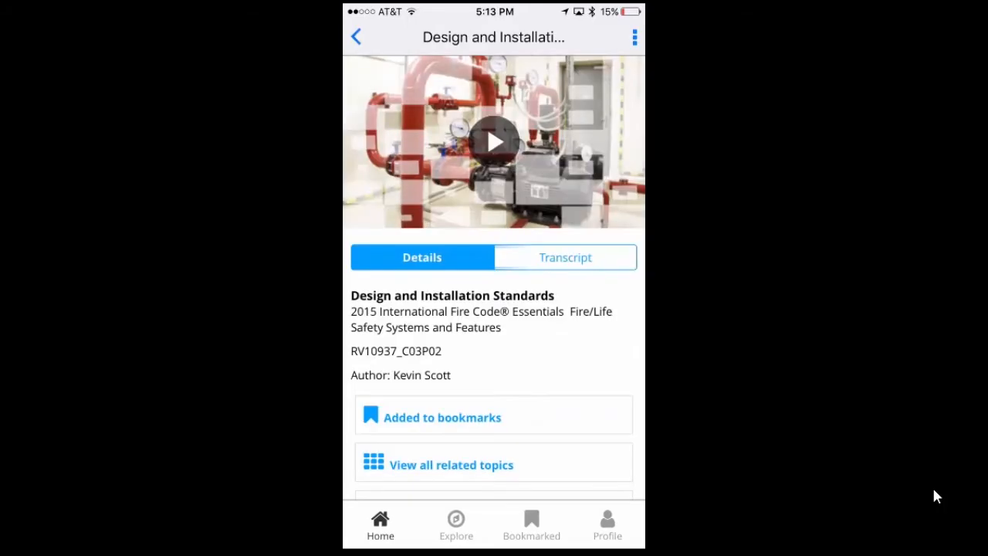